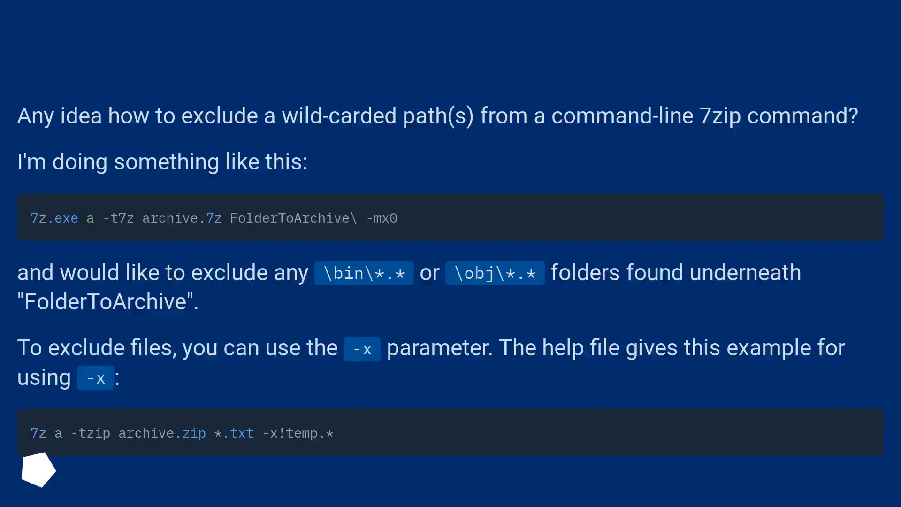
{"action": "scroll", "scroll_direction": "up", "scroll_amount": 3}
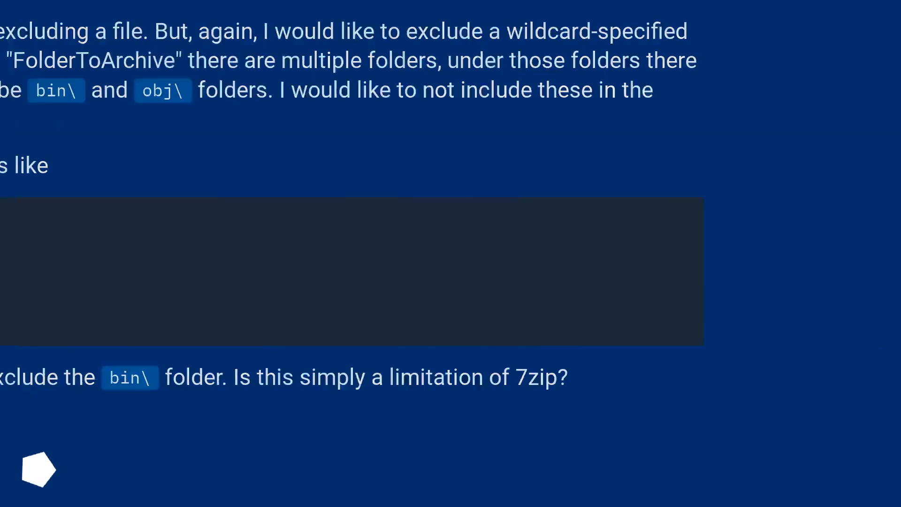
{"action": "scroll", "scroll_direction": "down", "scroll_amount": 3}
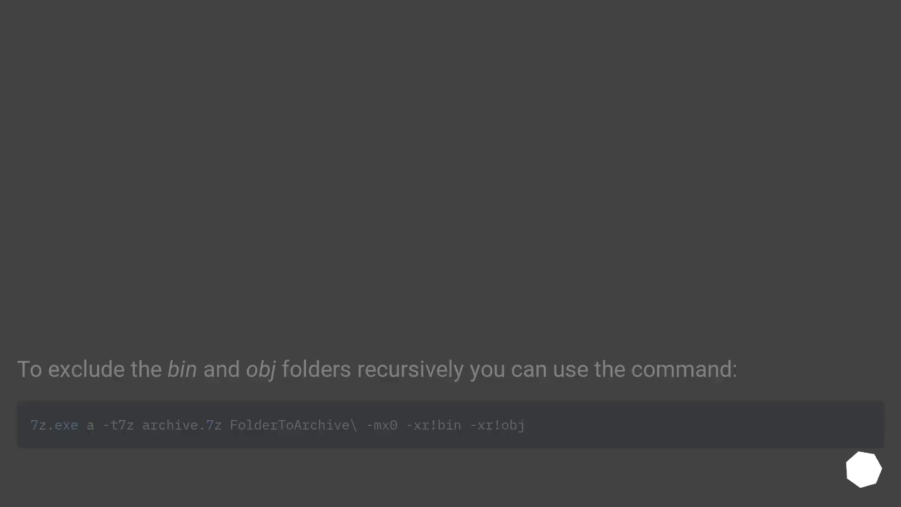
{"action": "scroll", "scroll_direction": "up", "scroll_amount": 3}
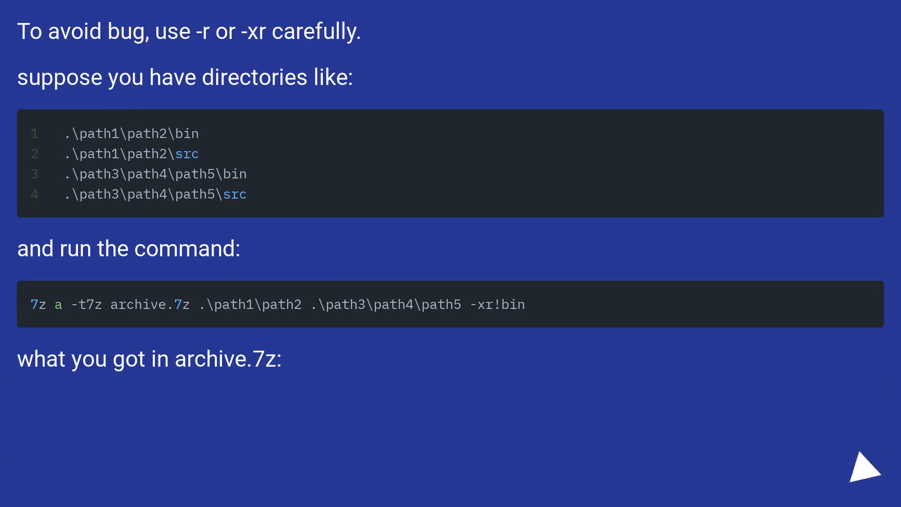
{"action": "left_click", "coordinate": [859, 481]}
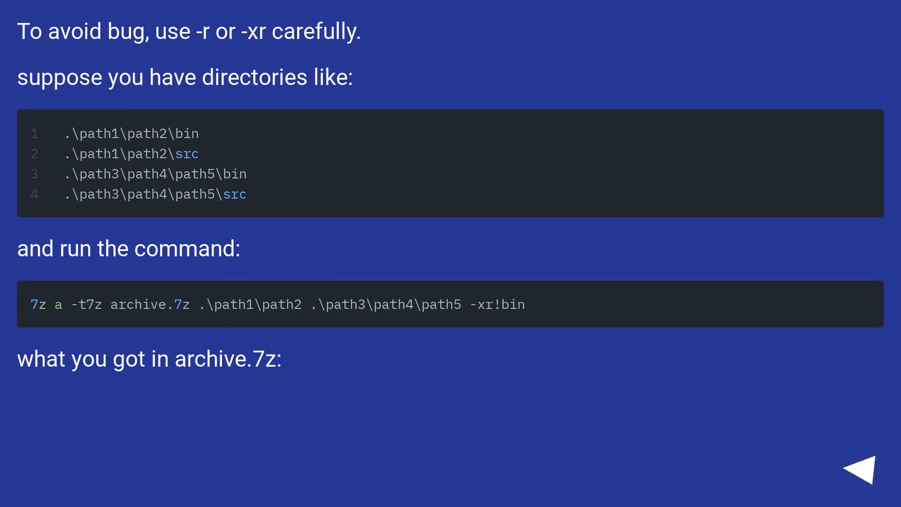
{"action": "left_click", "coordinate": [869, 466]}
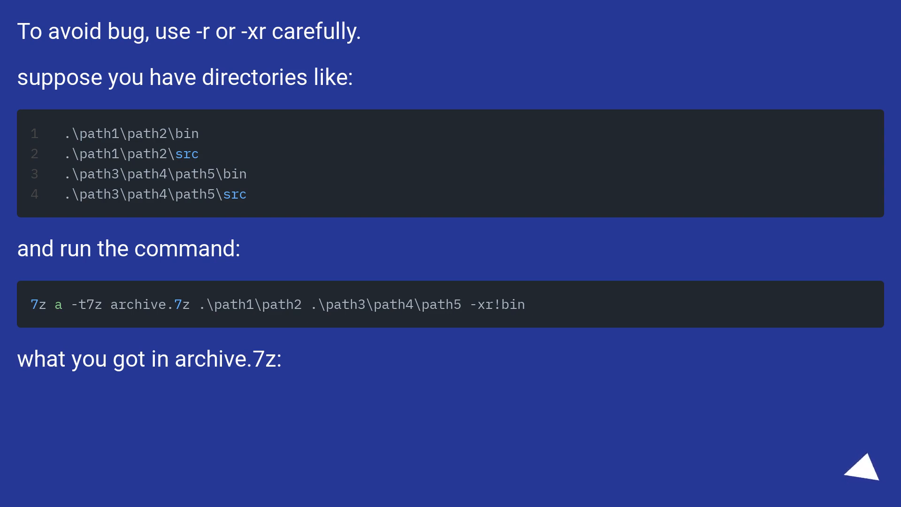
{"action": "left_click", "coordinate": [867, 477]}
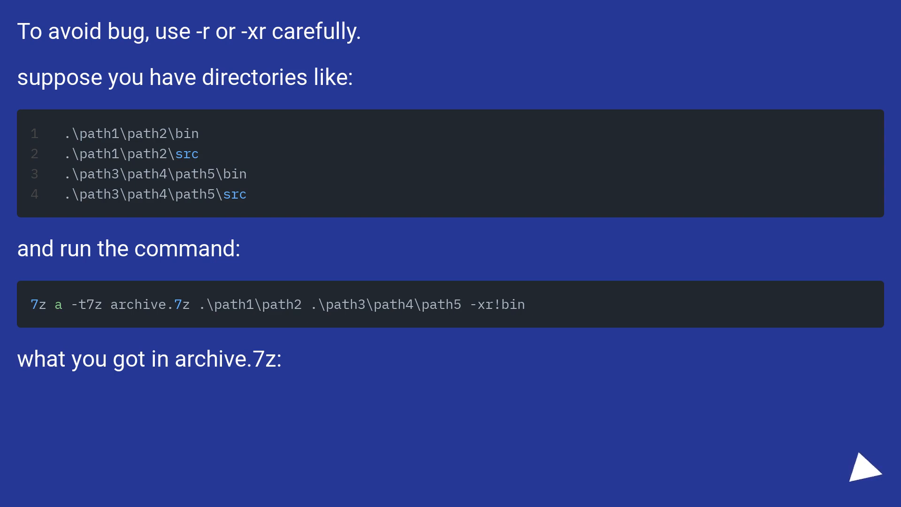
{"action": "left_click", "coordinate": [861, 483]}
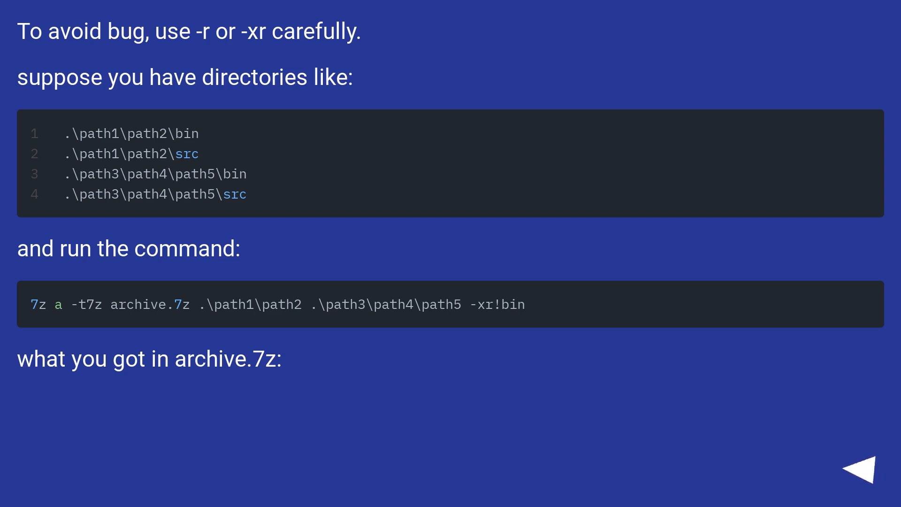
{"action": "left_click", "coordinate": [868, 469]}
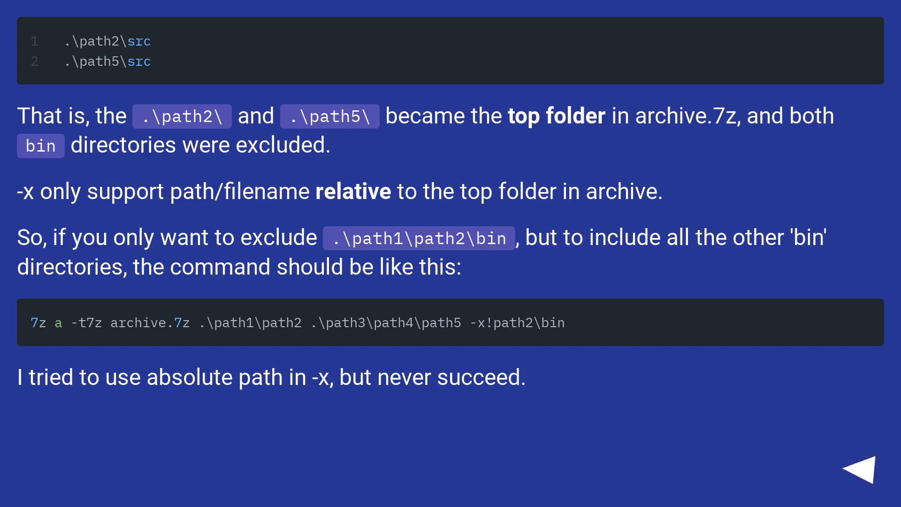
{"action": "left_click", "coordinate": [869, 466]}
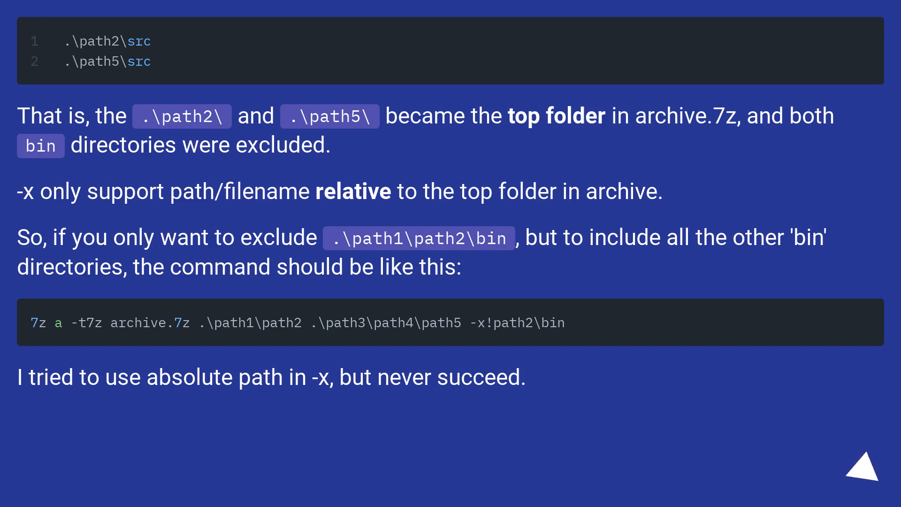
{"action": "left_click", "coordinate": [871, 477]}
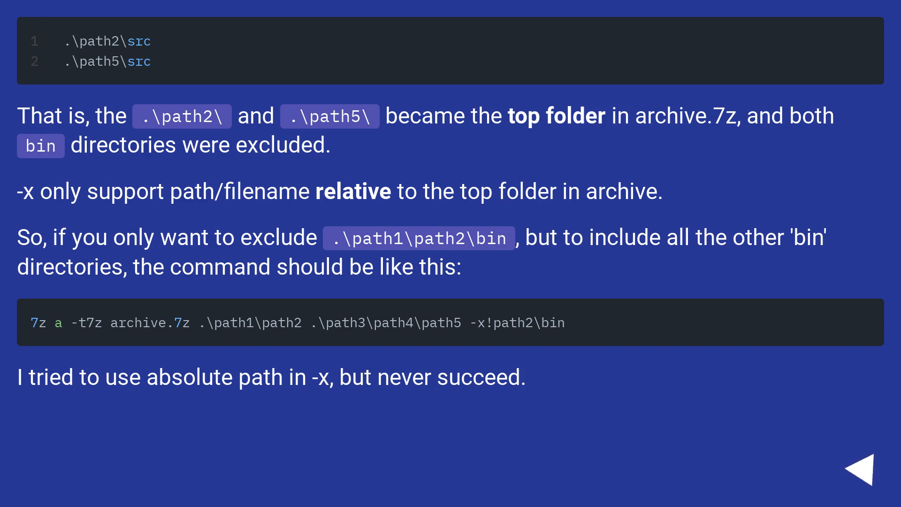
{"action": "left_click", "coordinate": [865, 467]}
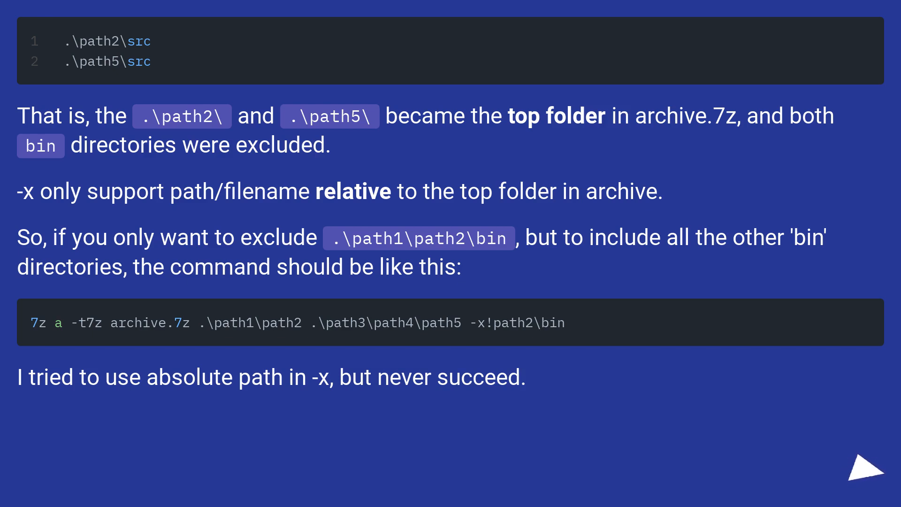
{"action": "left_click", "coordinate": [862, 476]}
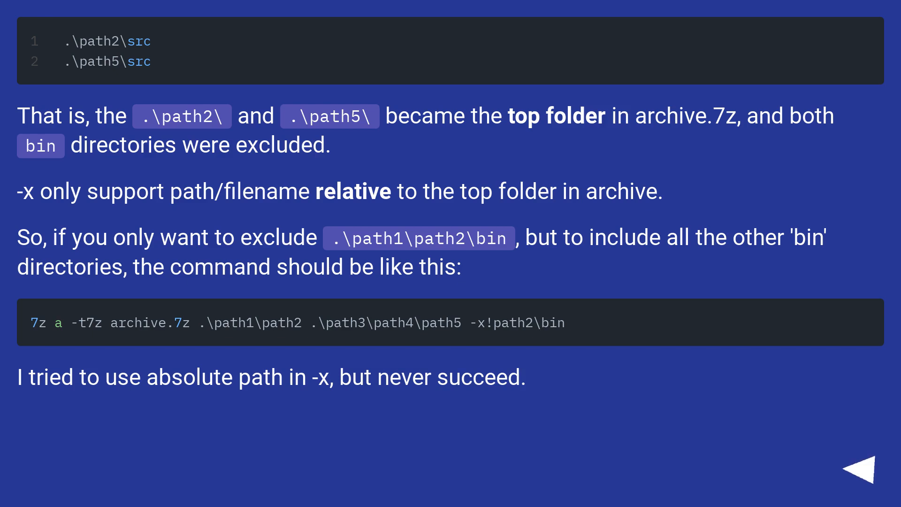
{"action": "left_click", "coordinate": [868, 466]}
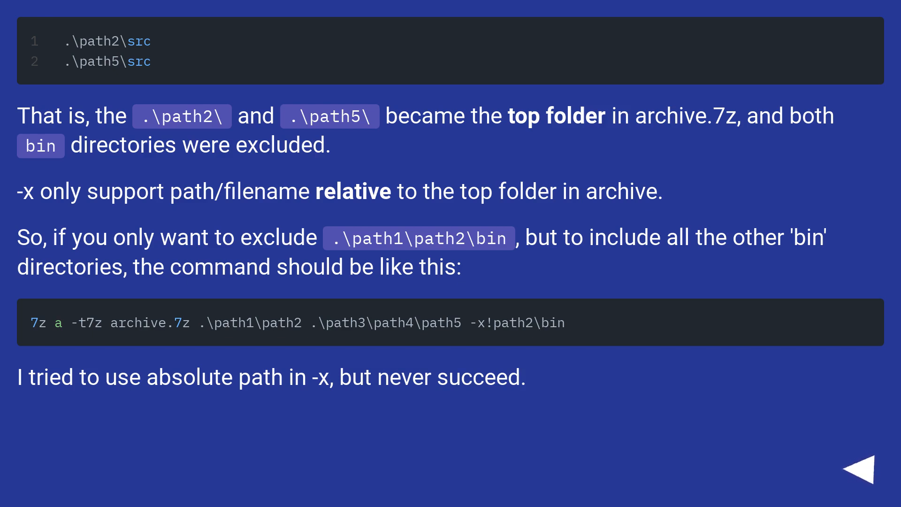
{"action": "left_click", "coordinate": [861, 469]}
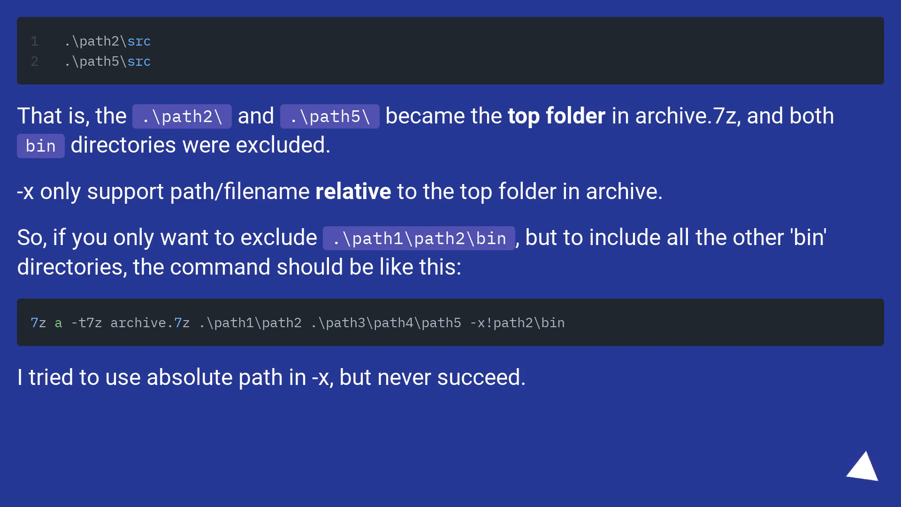
{"action": "left_click", "coordinate": [872, 470]}
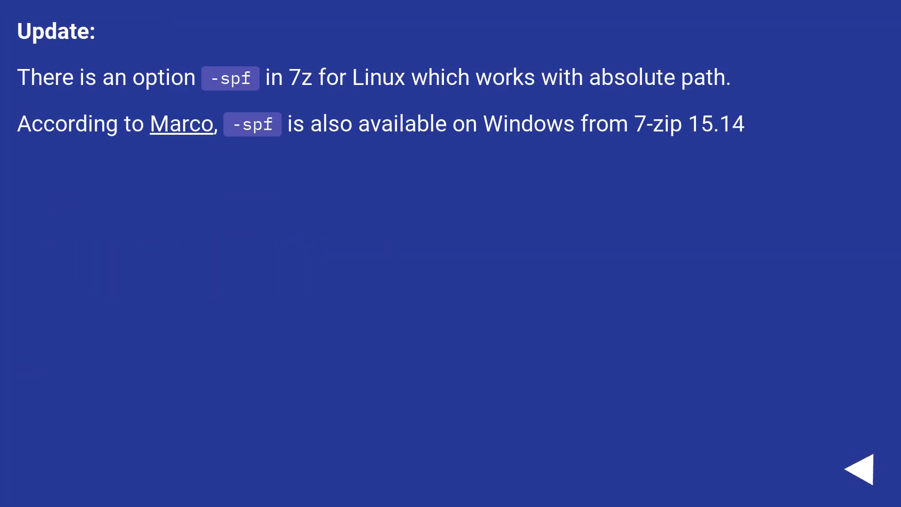
{"action": "left_click", "coordinate": [869, 466]}
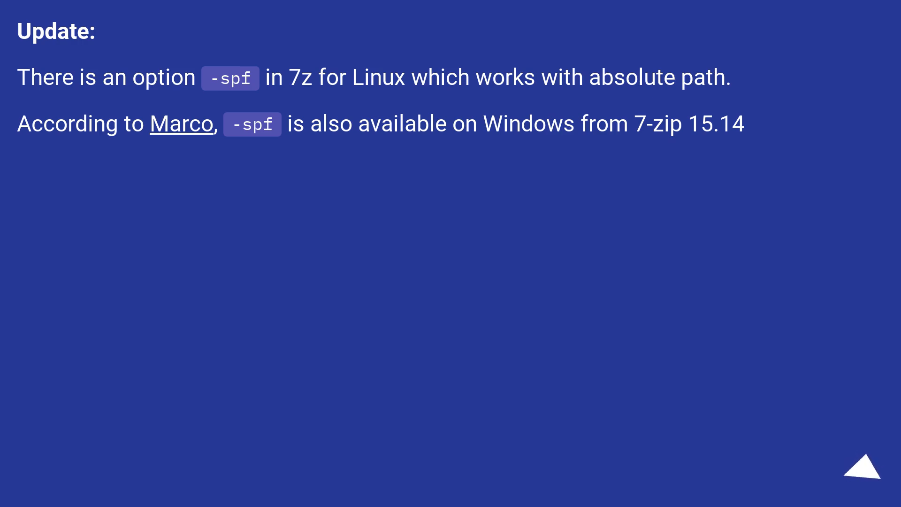
{"action": "left_click", "coordinate": [866, 480]}
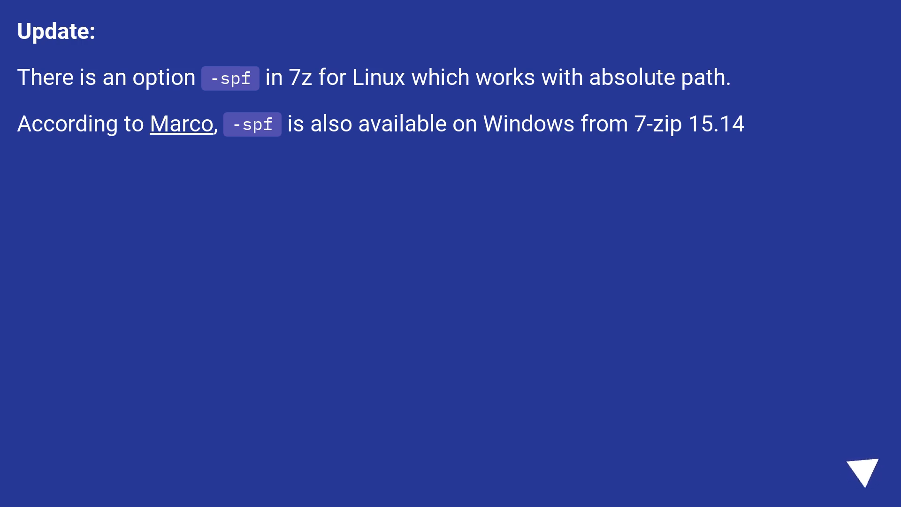
{"action": "left_click", "coordinate": [873, 468]}
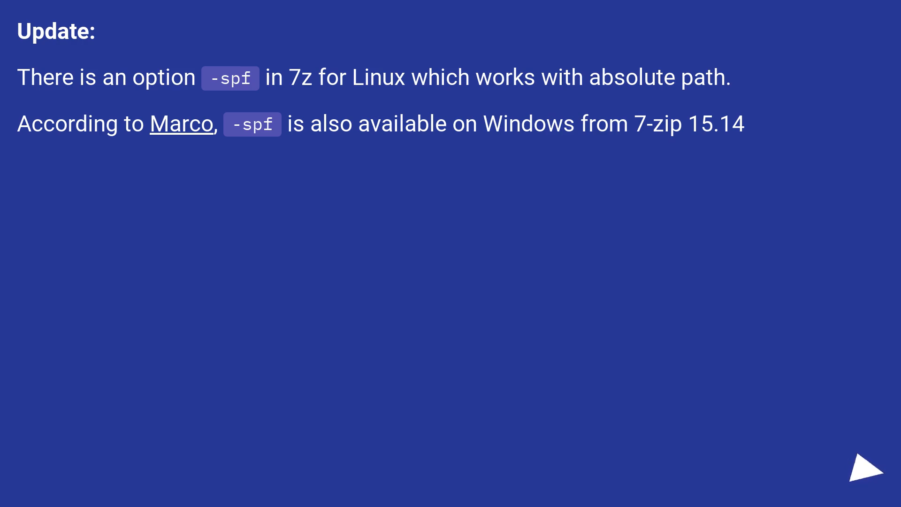
{"action": "left_click", "coordinate": [871, 473]}
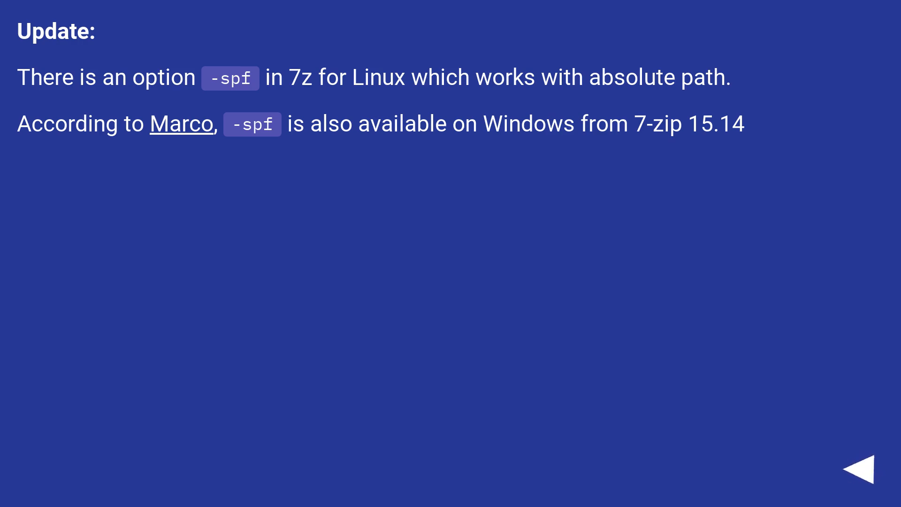
{"action": "left_click", "coordinate": [865, 473]}
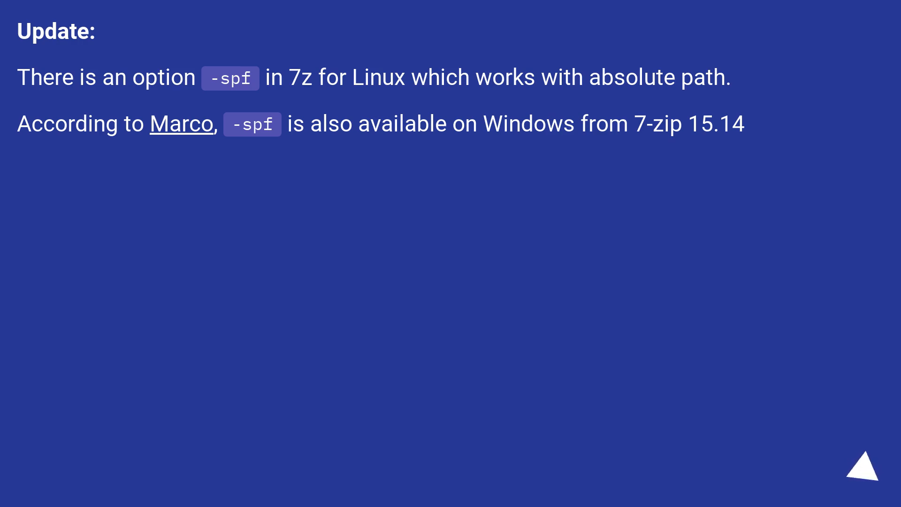
{"action": "left_click", "coordinate": [867, 476]}
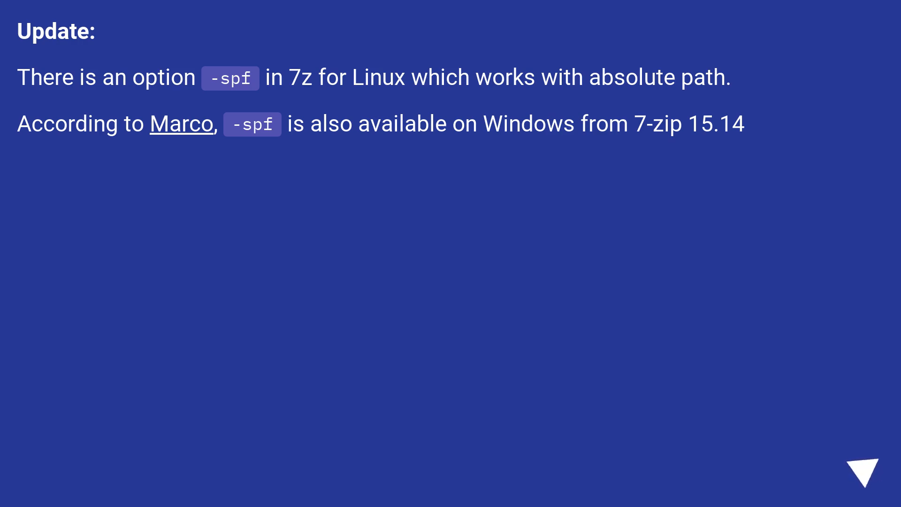